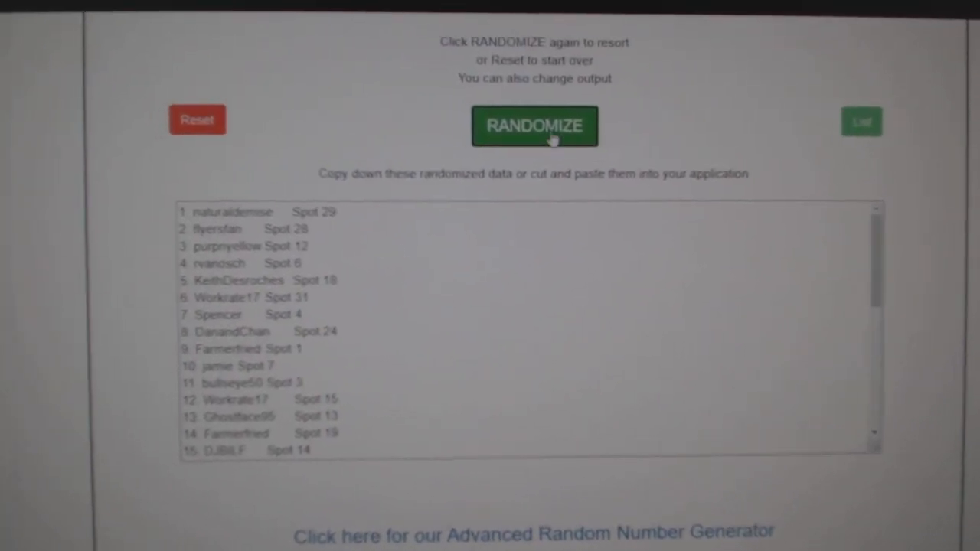
# Reshuffle the player-and-spot list and select the randomized output to copy.
pyautogui.click(535, 126)
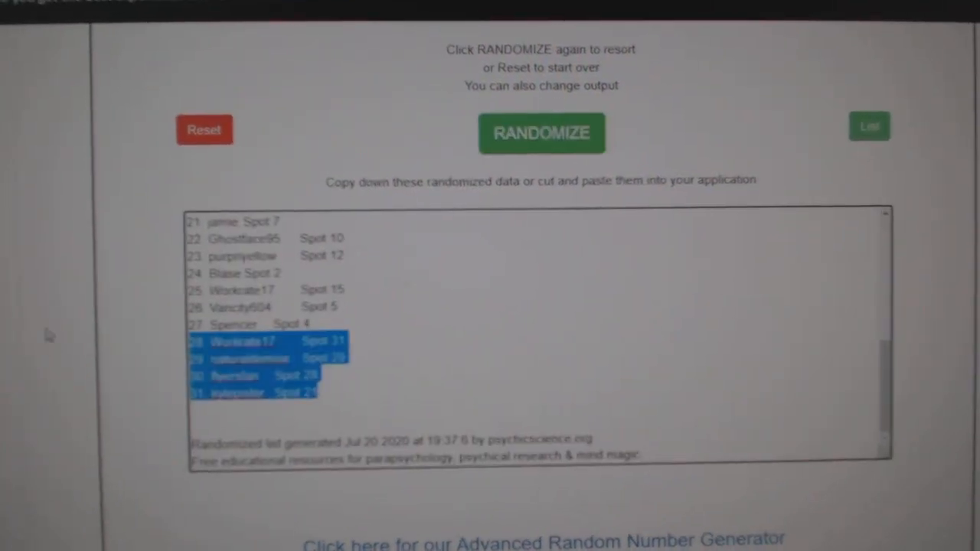
pyautogui.click(542, 132)
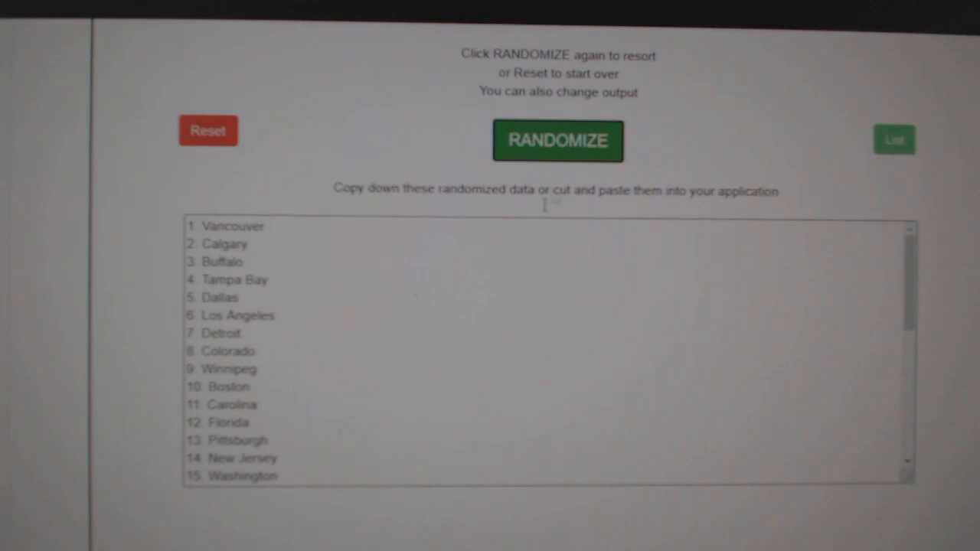
# Reshuffle the hockey team list into a fresh random order.
pyautogui.click(557, 140)
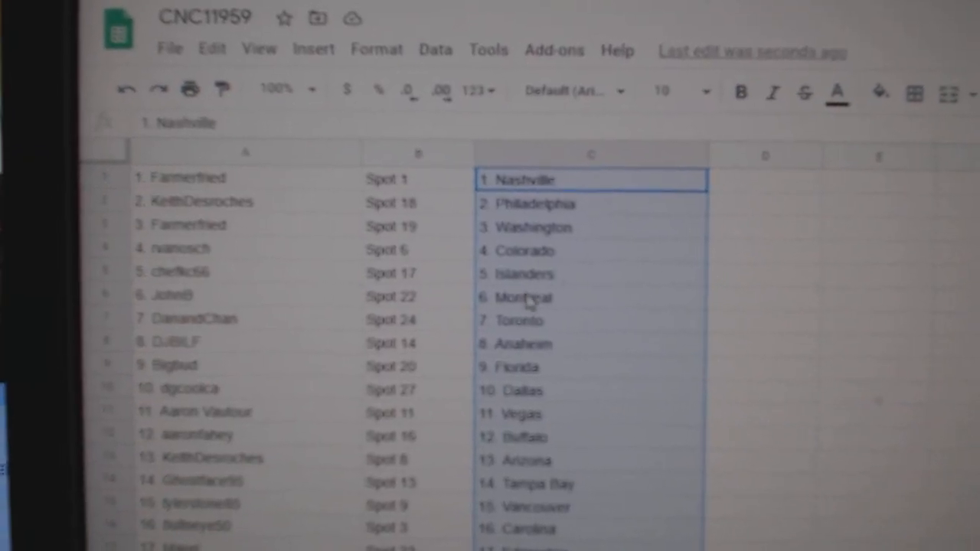
# Scroll down column C to confirm all 31 player rows have a team through St. Louis.
pyautogui.scroll(-3)
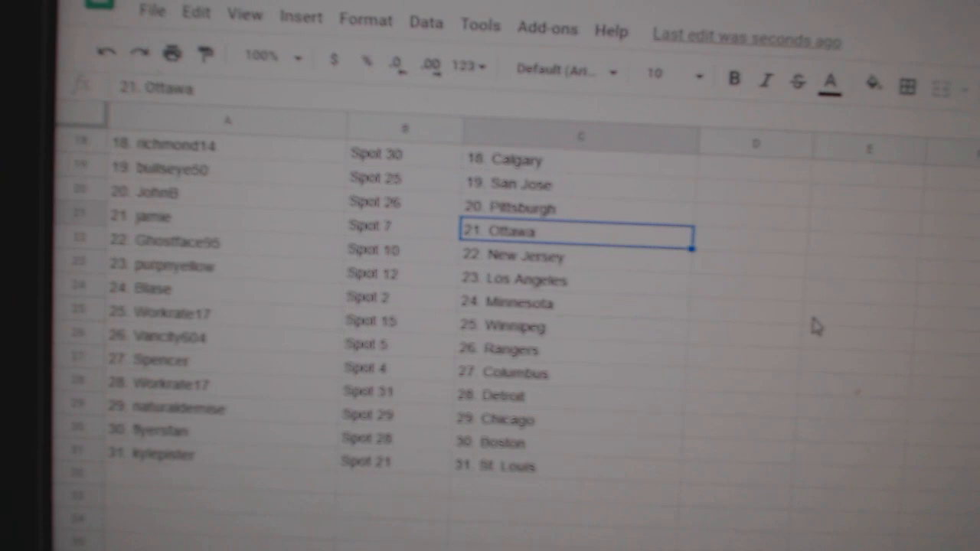
pyautogui.scroll(-3)
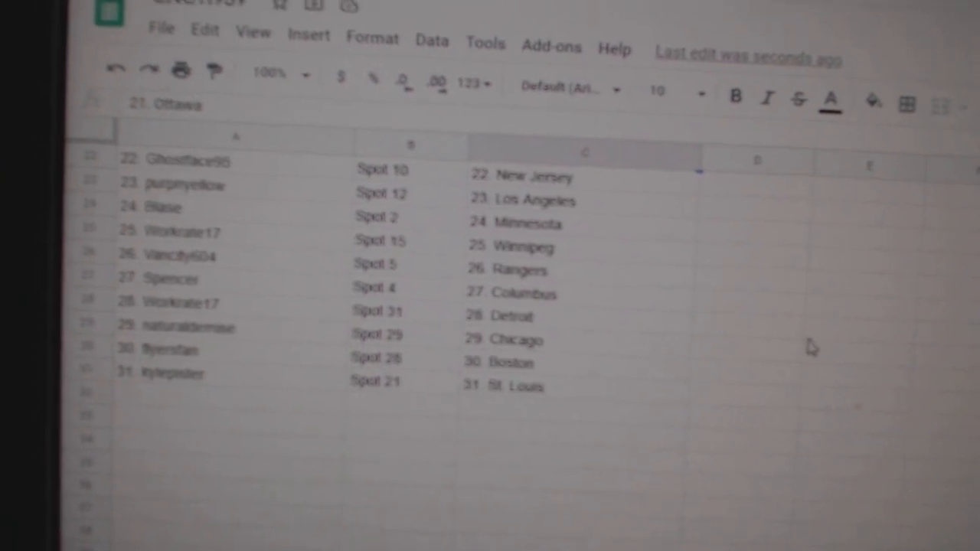